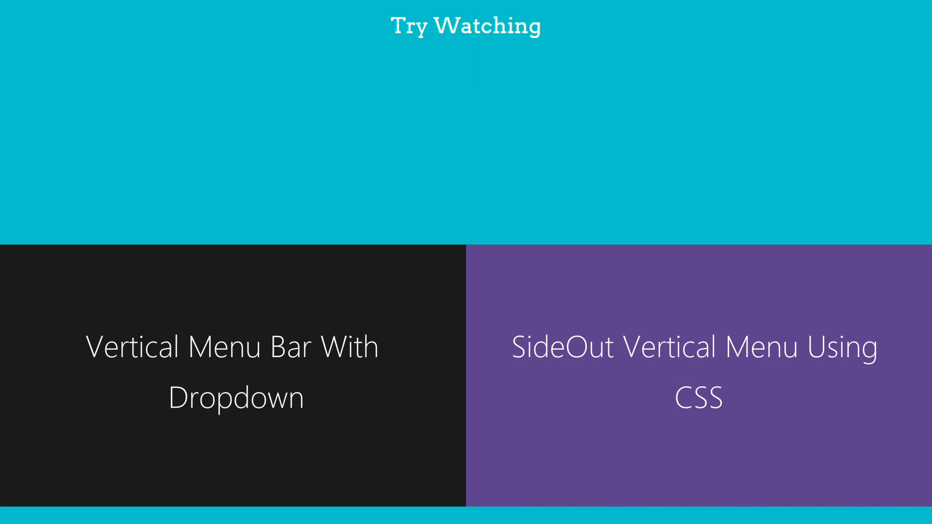
pyautogui.scroll(-3)
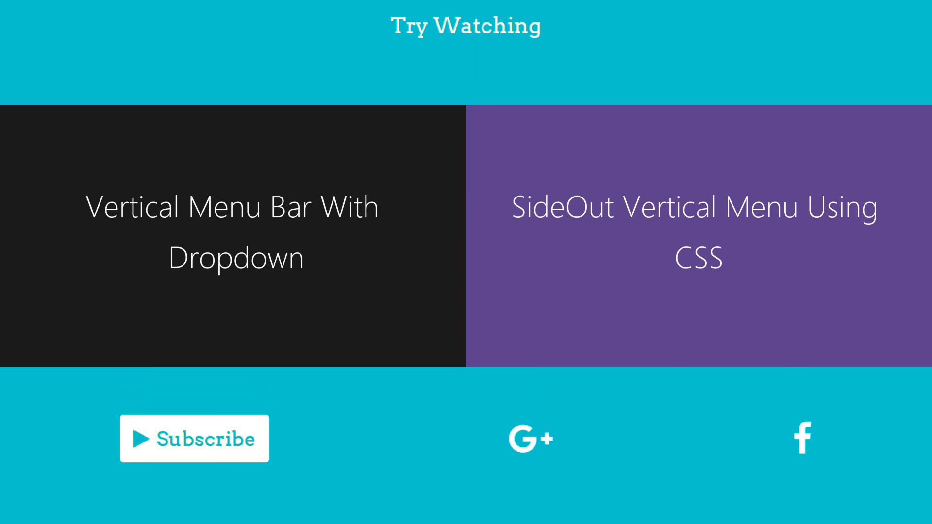